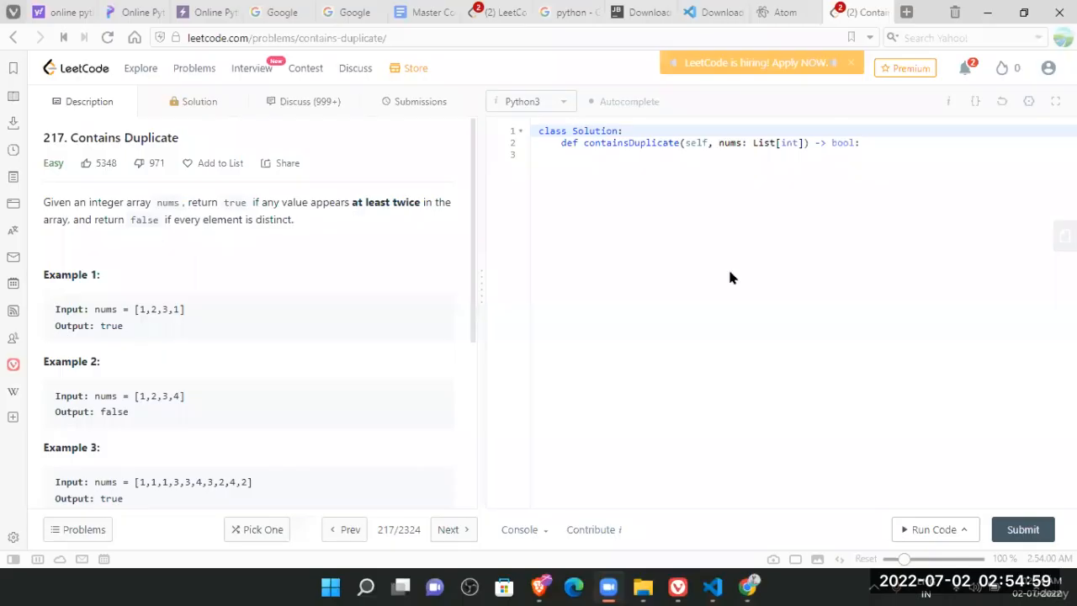
mouse_move(553, 250)
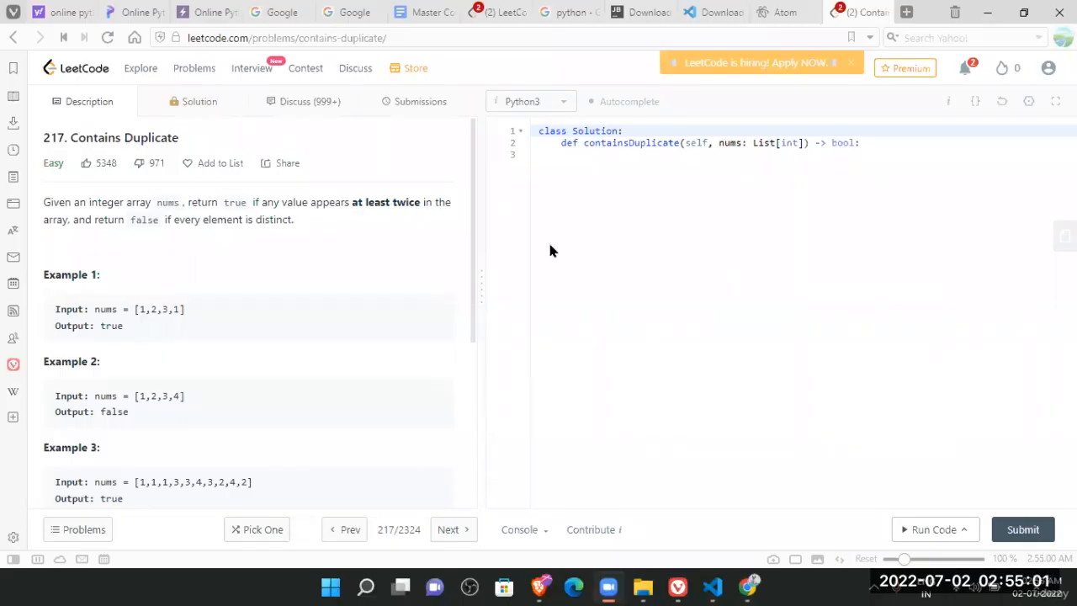
mouse_move(569, 467)
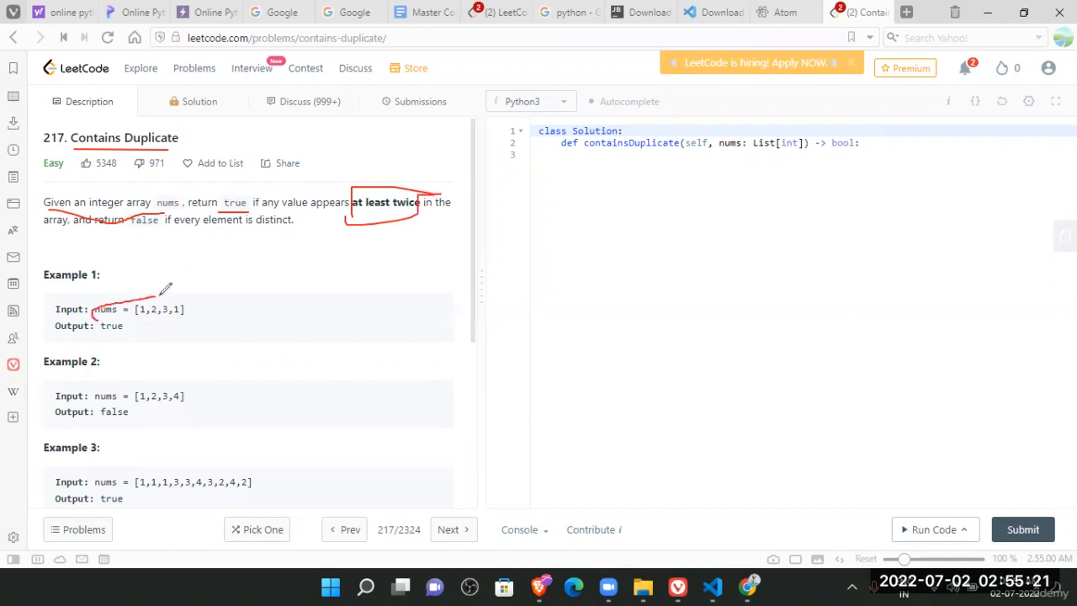
mouse_move(145, 300)
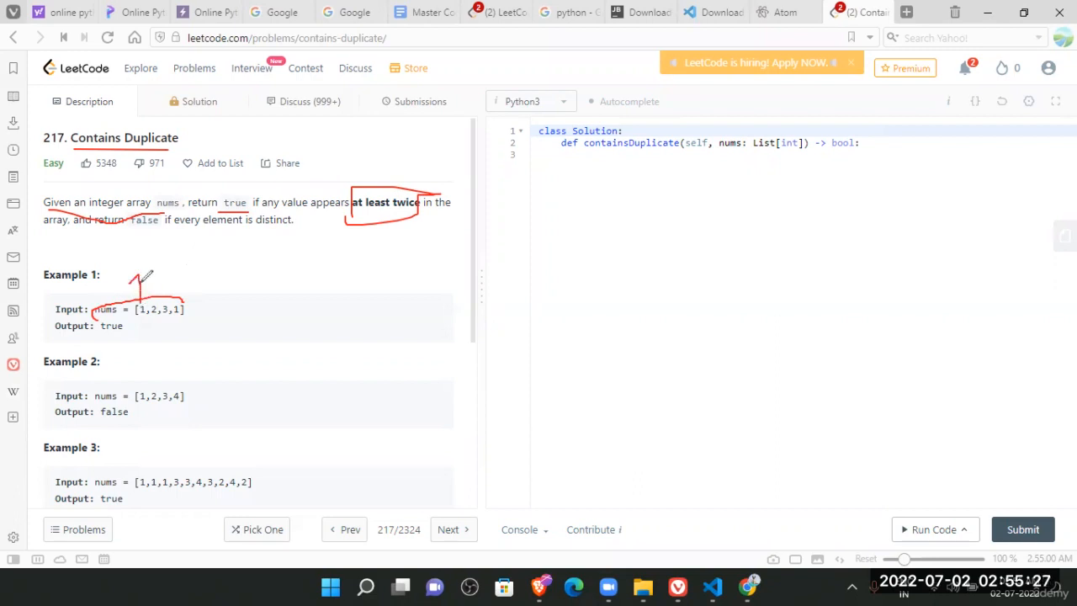
mouse_move(173, 276)
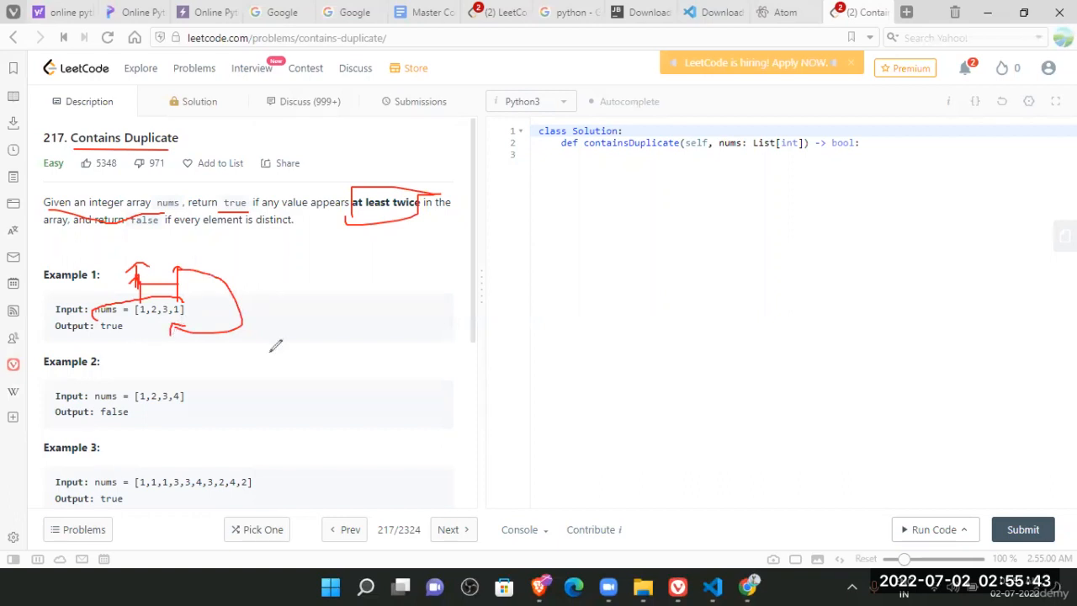
mouse_move(295, 292)
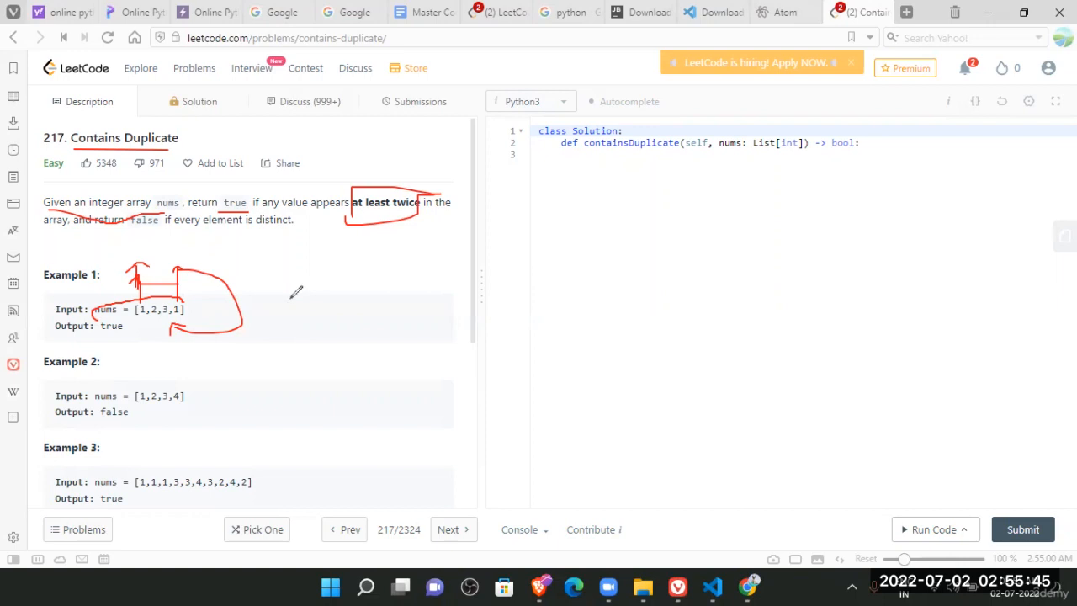
mouse_move(149, 381)
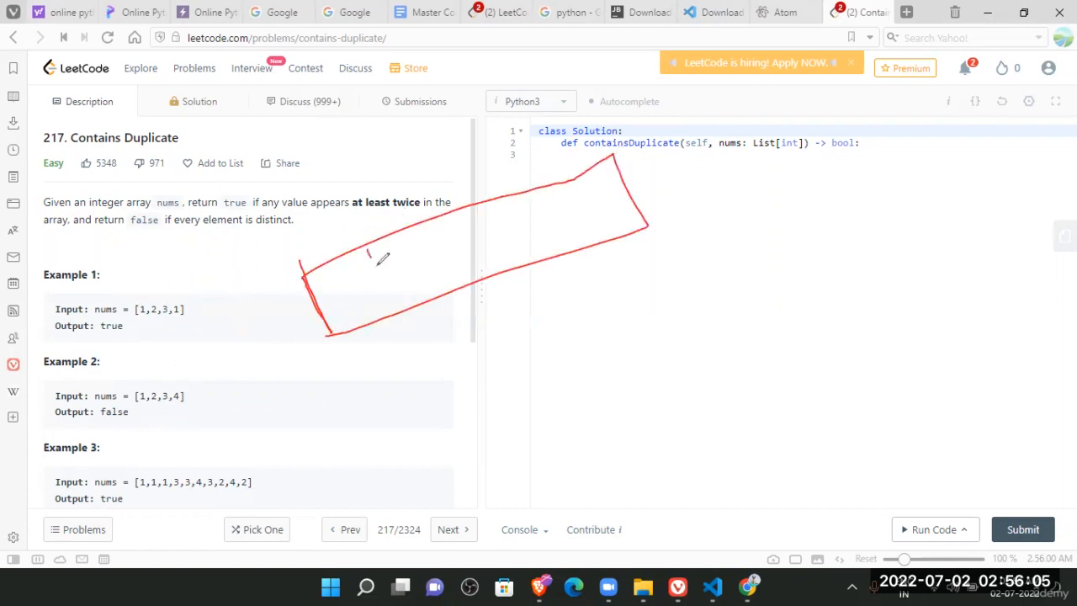
Step: Split the sketched box into cells holding 1, 2, 3, 1 and draw comparison loops between elements
drag(370, 253, 391, 303)
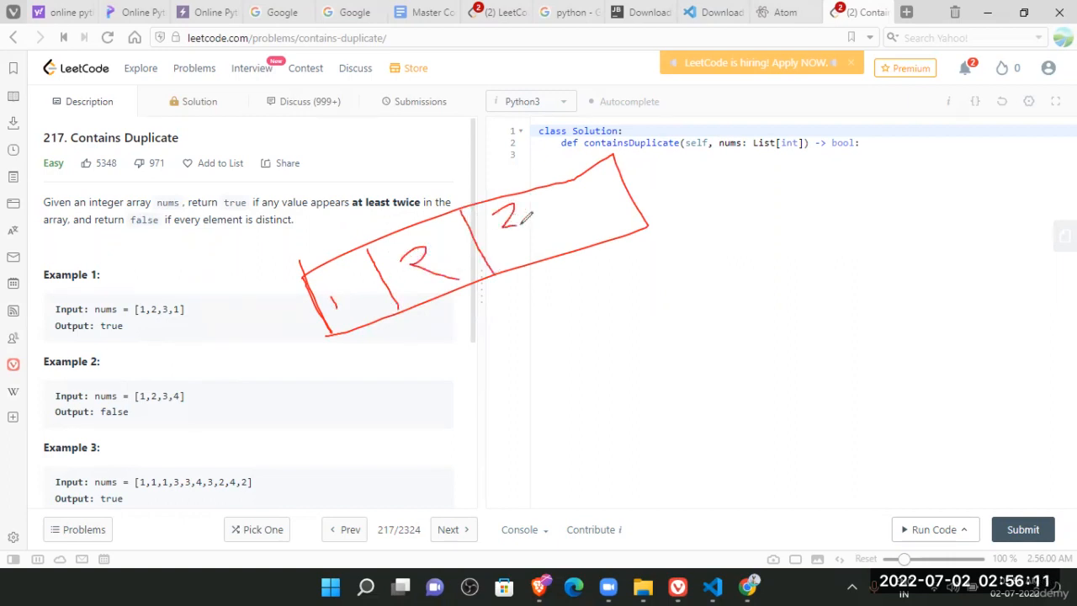
drag(505, 227, 572, 194)
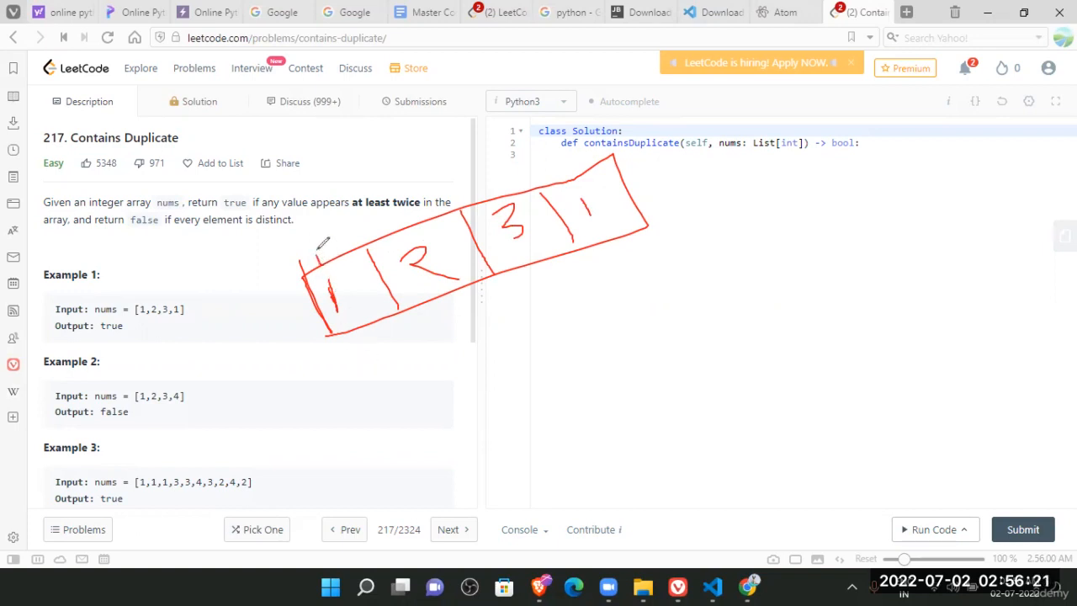
drag(328, 252, 396, 210)
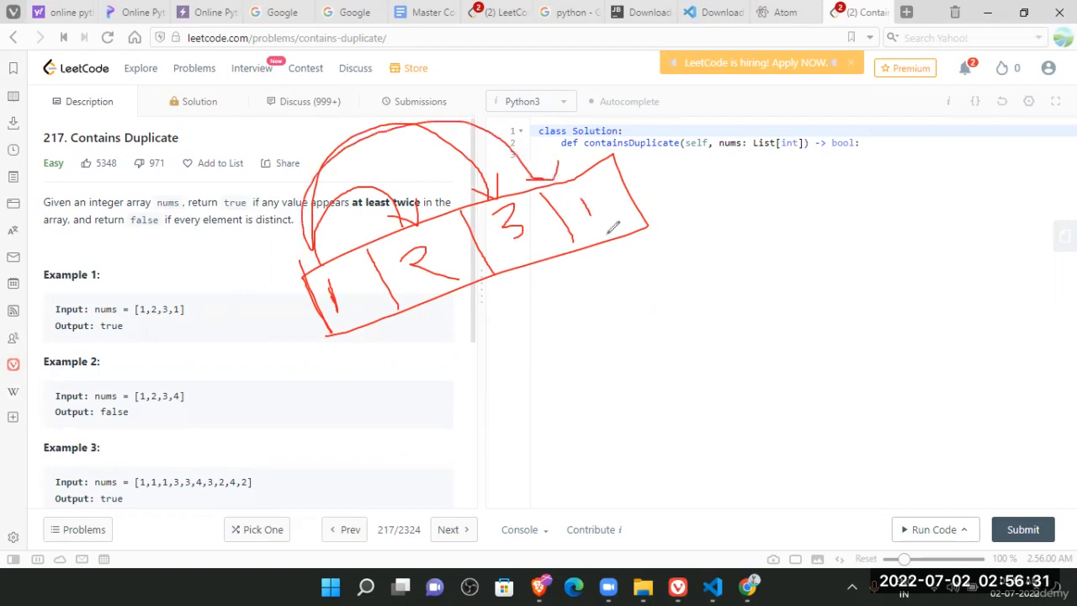
drag(619, 252, 644, 307)
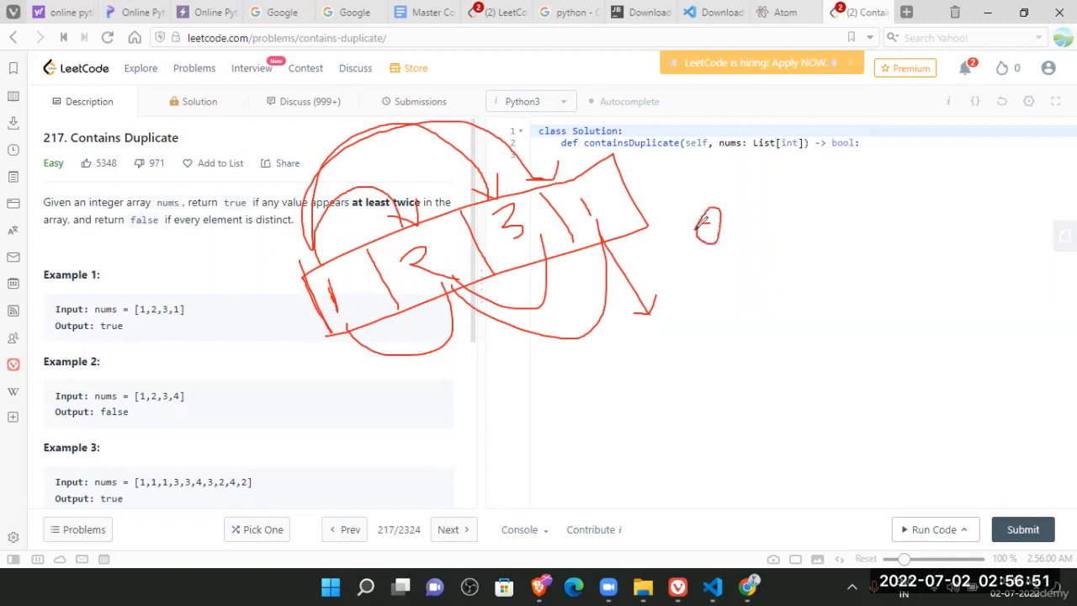
Step: Write the O(n²) time complexity beside the array sketch, with the space complexity below
drag(736, 202, 739, 245)
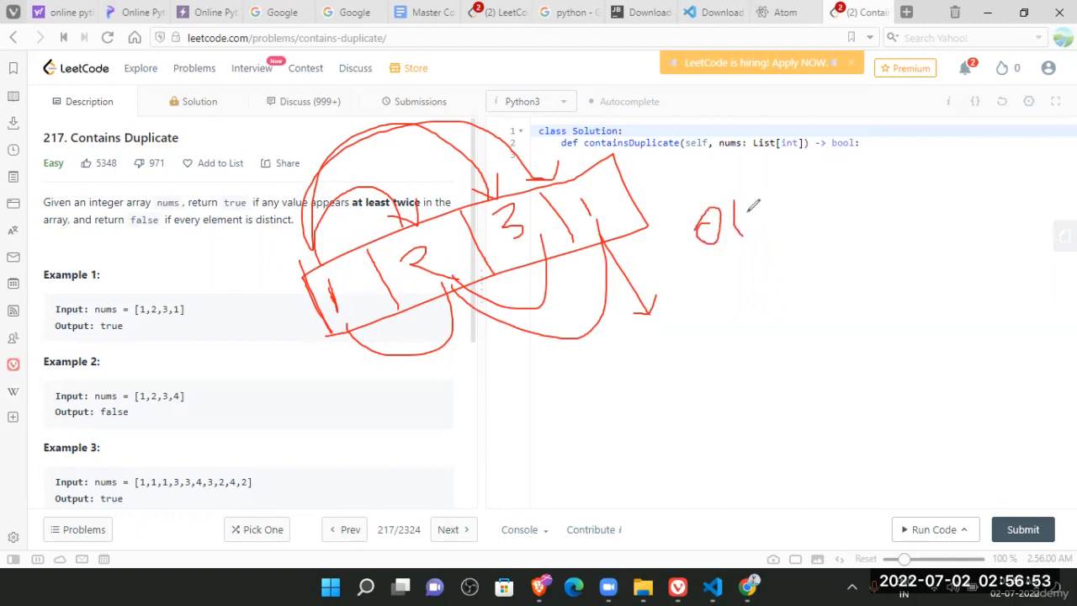
drag(736, 206, 753, 231)
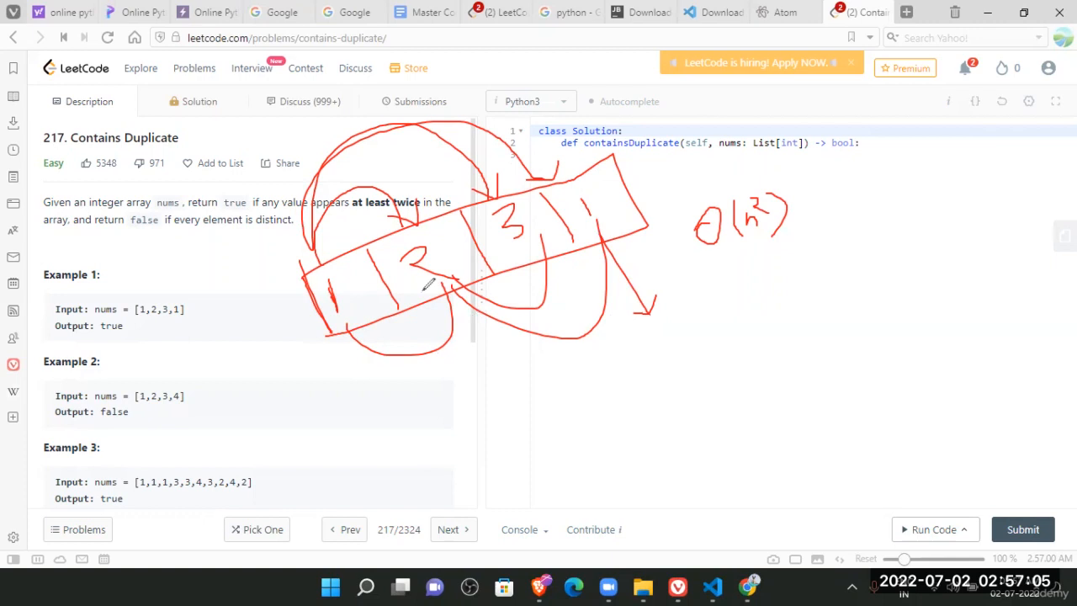
mouse_move(630, 334)
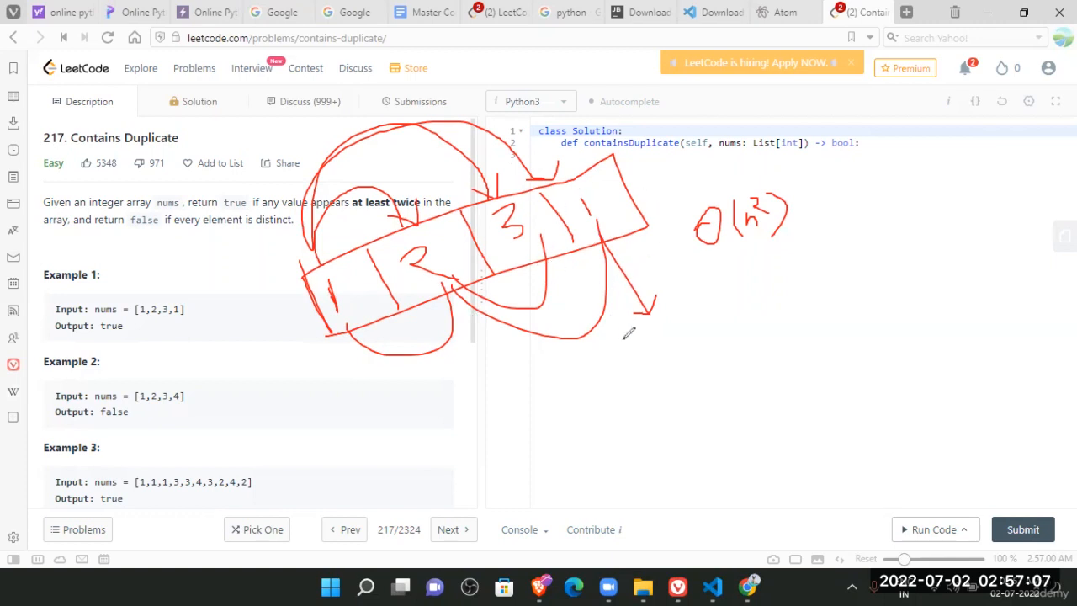
mouse_move(484, 360)
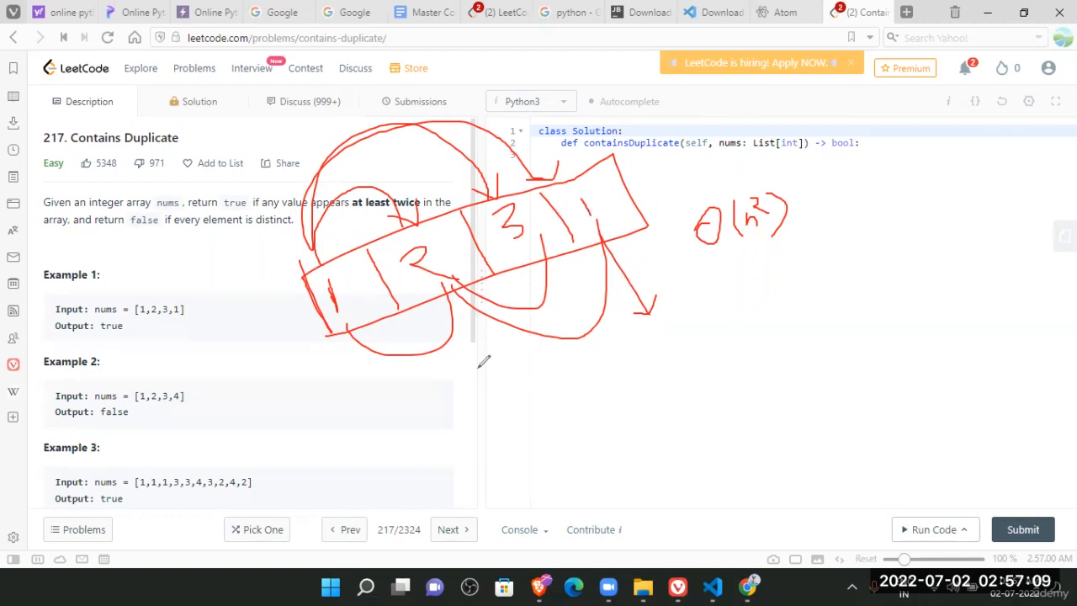
mouse_move(692, 341)
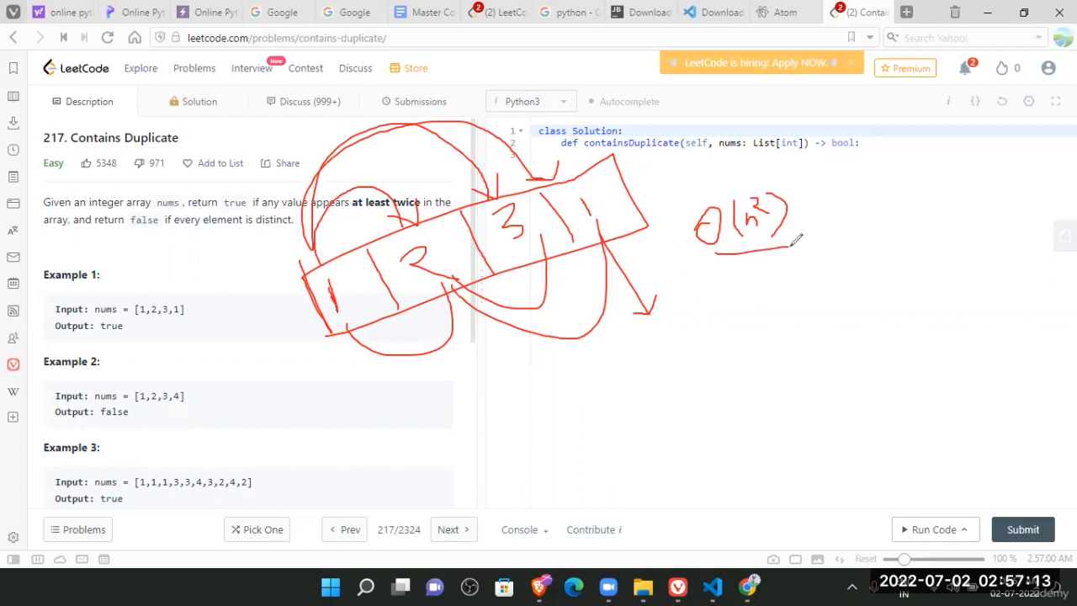
mouse_move(410, 437)
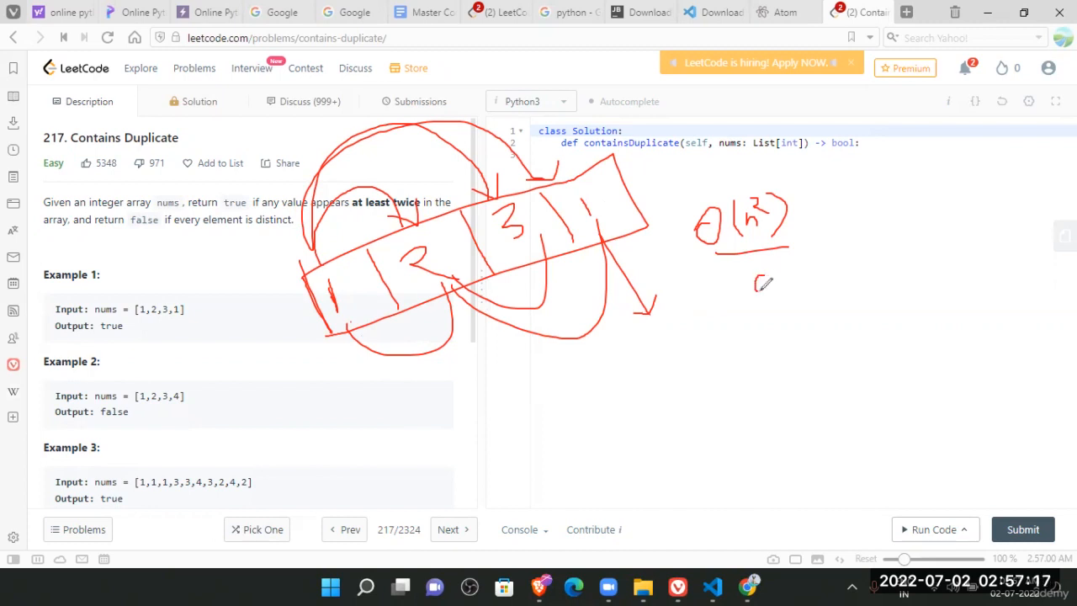
drag(753, 282, 775, 290)
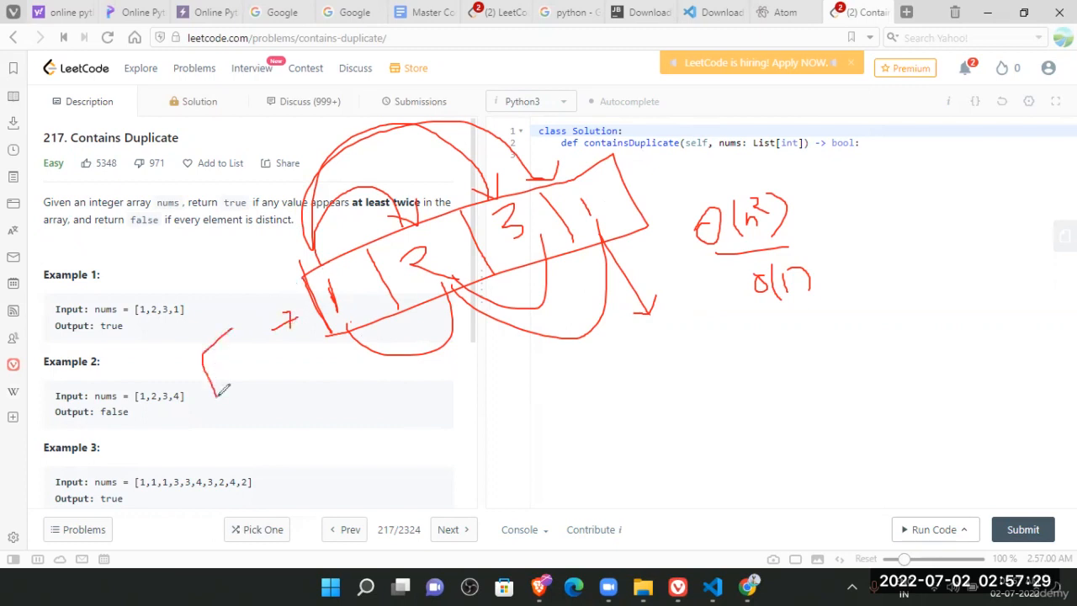
Step: Draw a curved arrow around Example 2 and a line down from the array sketch
drag(218, 396, 329, 362)
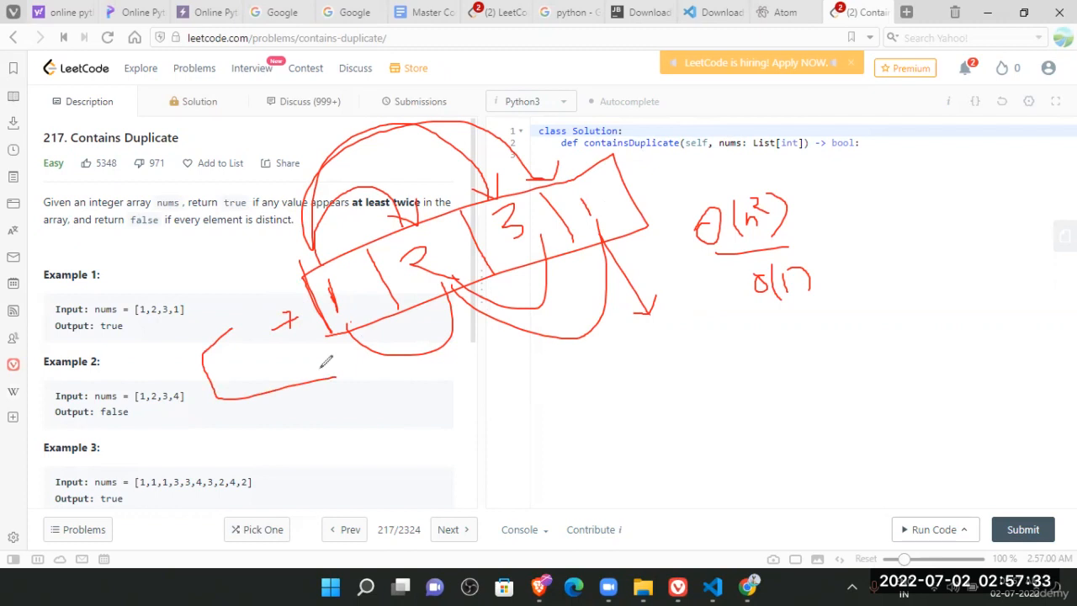
drag(320, 379, 350, 379)
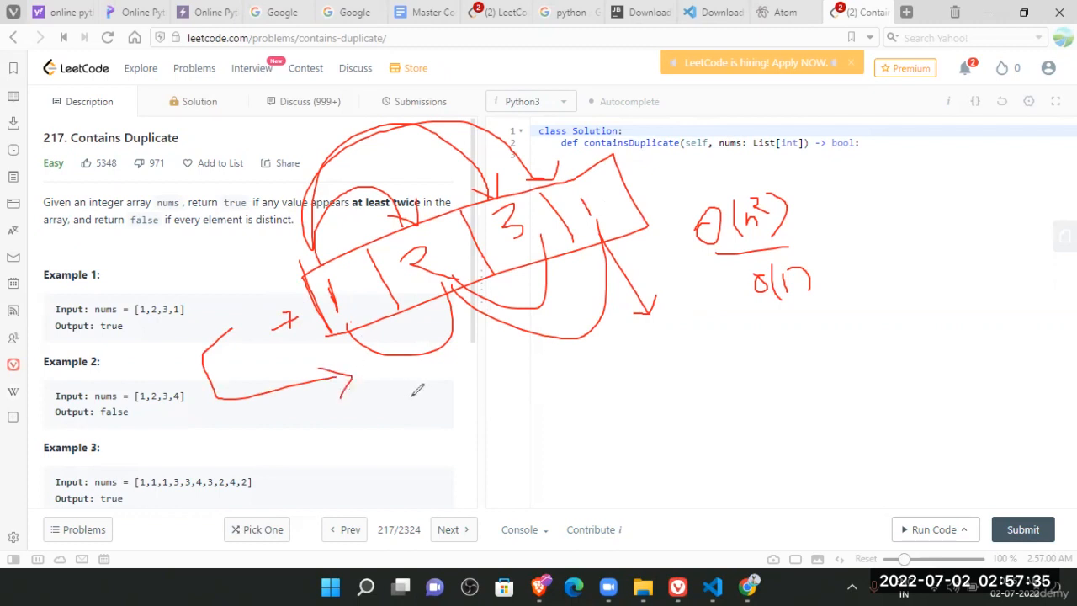
drag(408, 438, 589, 328)
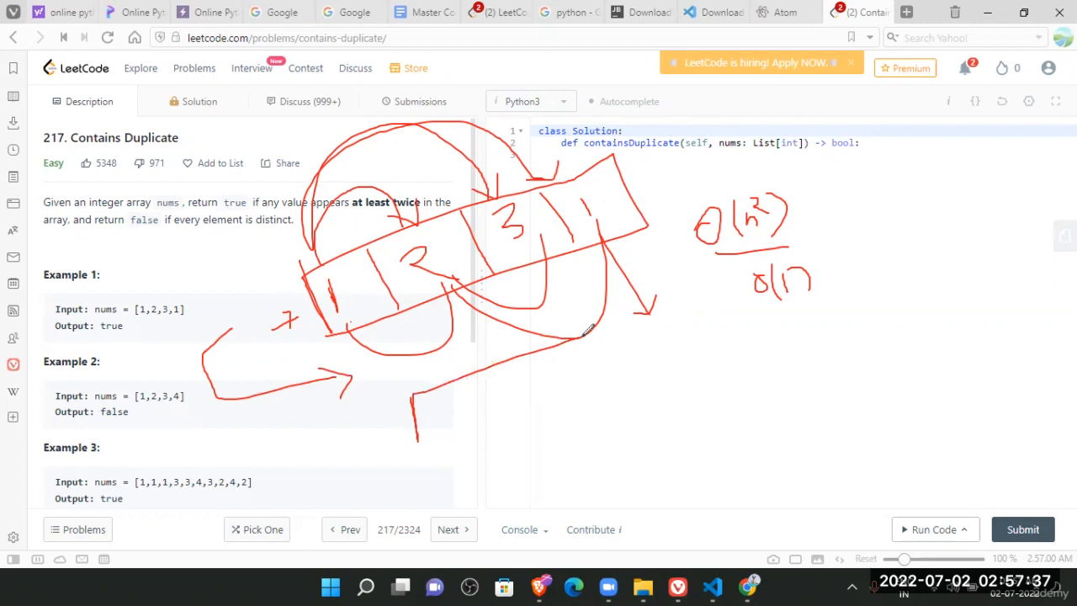
mouse_move(725, 139)
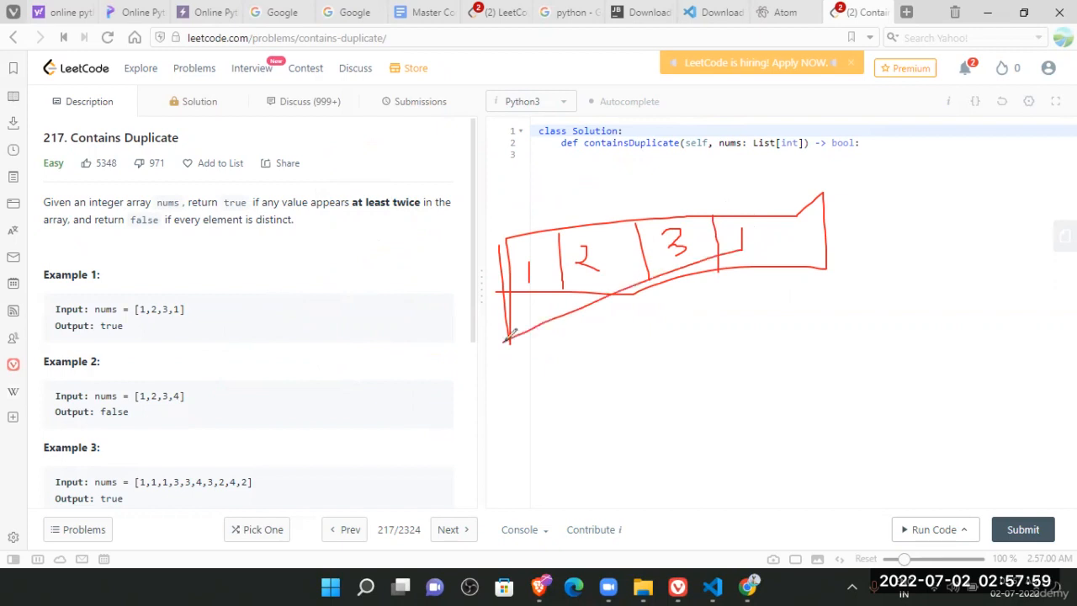
Step: Sketch a second array with sorted values 1, 1, 2, 3 and a curved arrow beside it
drag(529, 345, 535, 438)
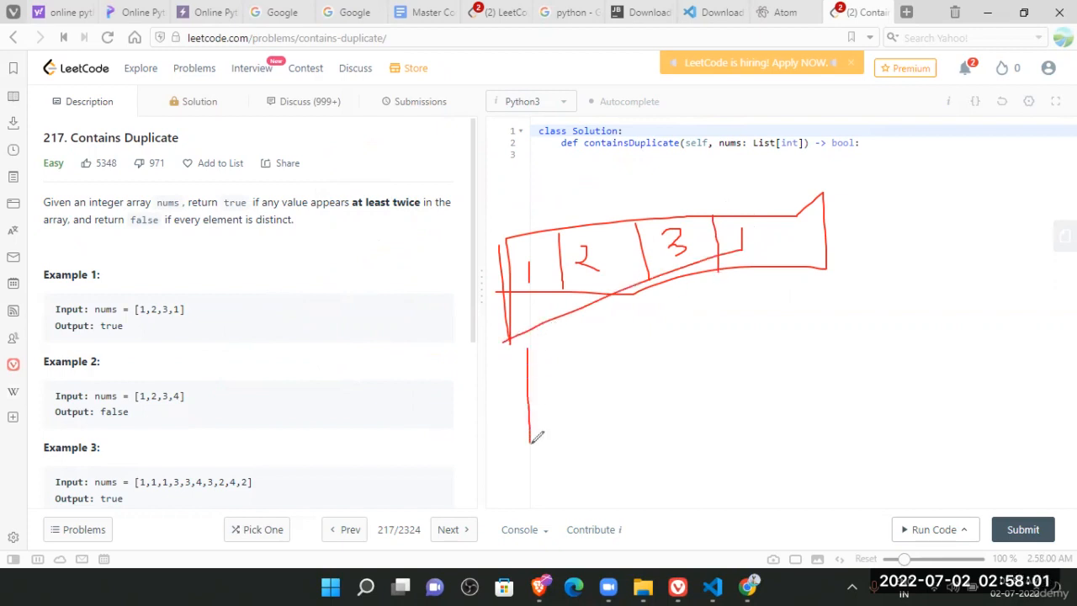
drag(530, 362, 808, 387)
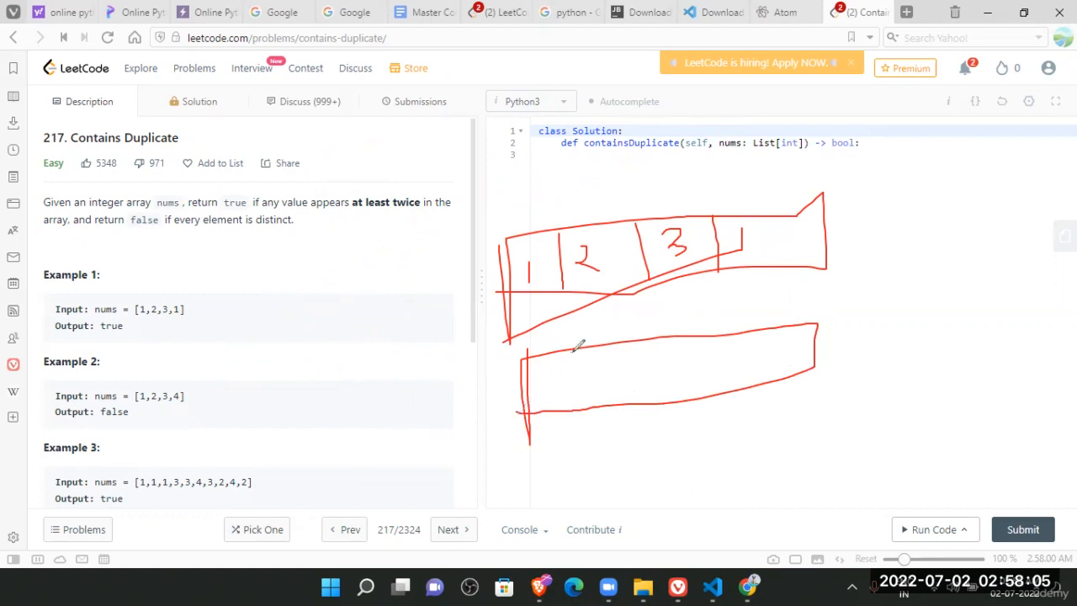
drag(543, 375, 560, 408)
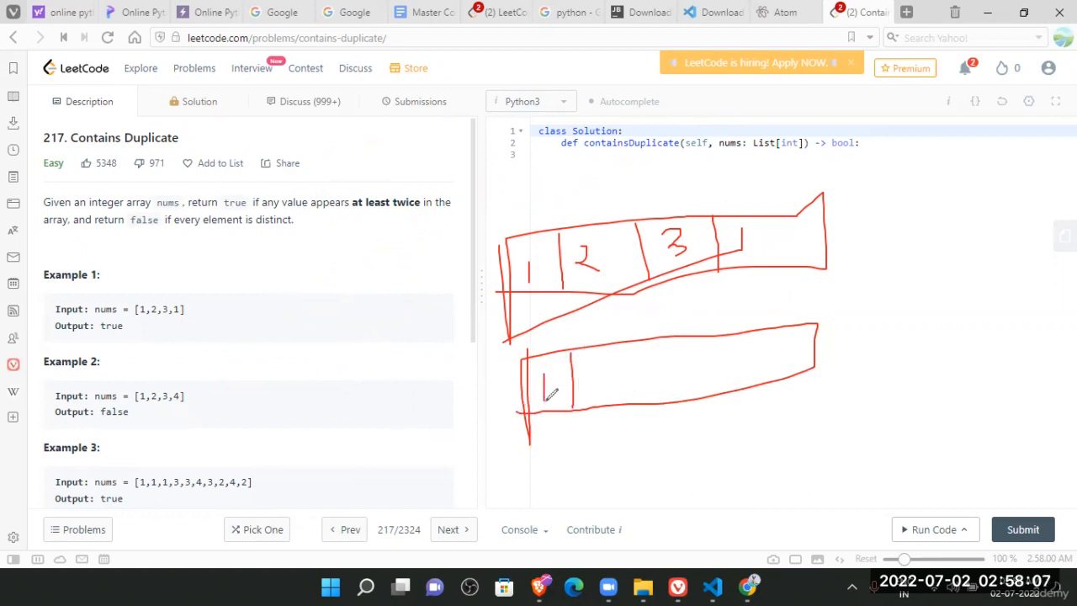
drag(606, 362, 639, 404)
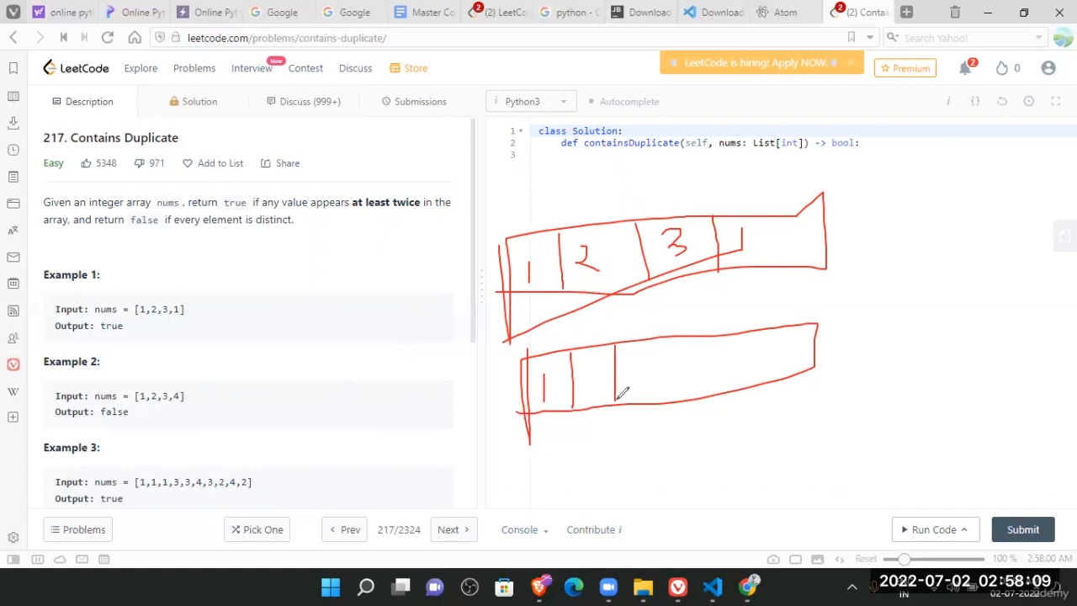
drag(615, 345, 614, 403)
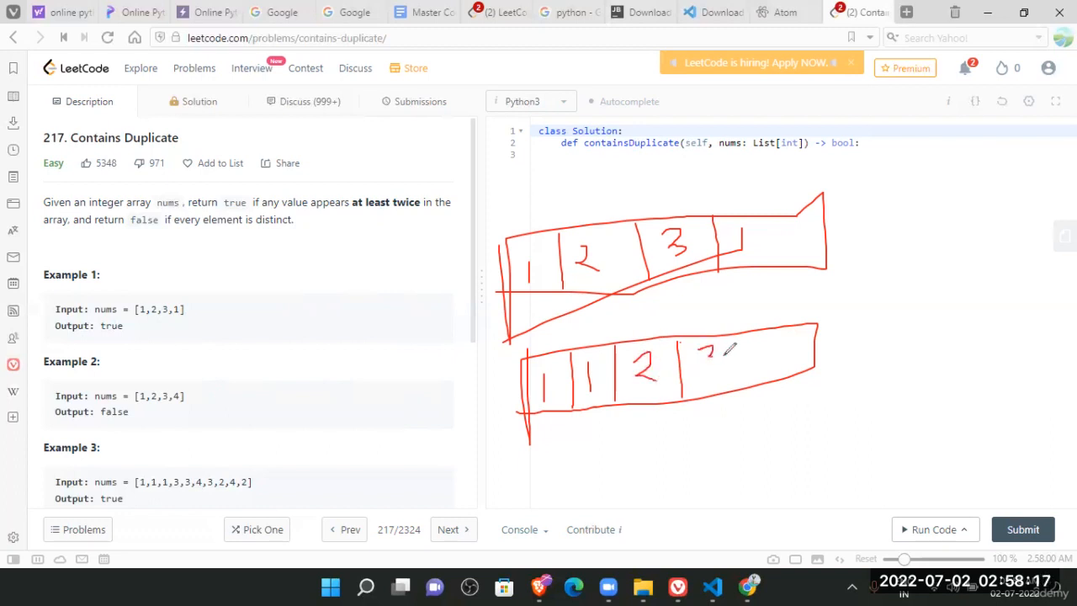
drag(699, 349, 715, 374)
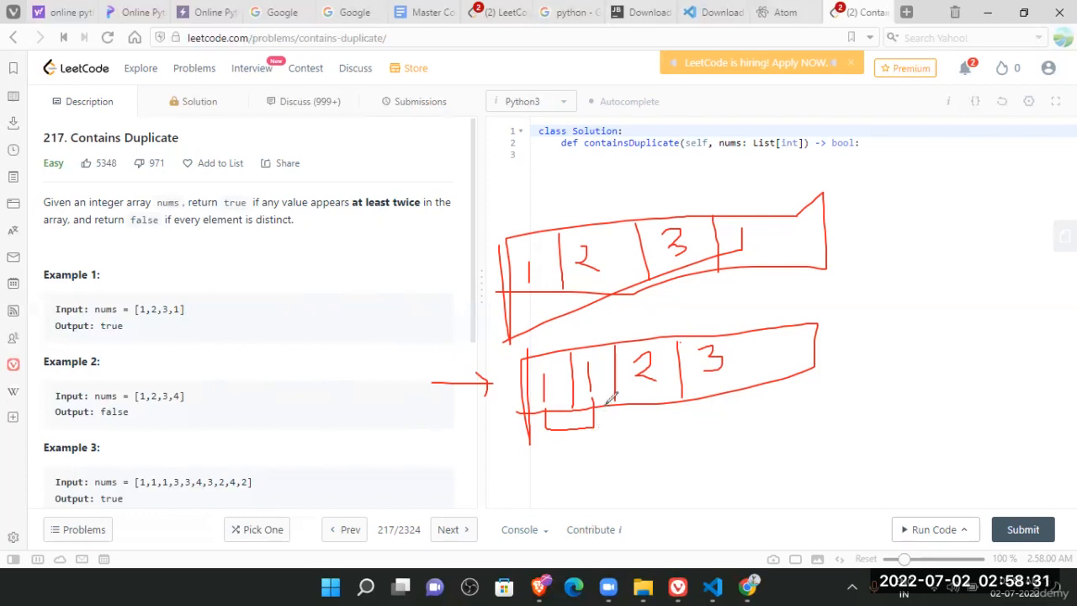
mouse_move(596, 236)
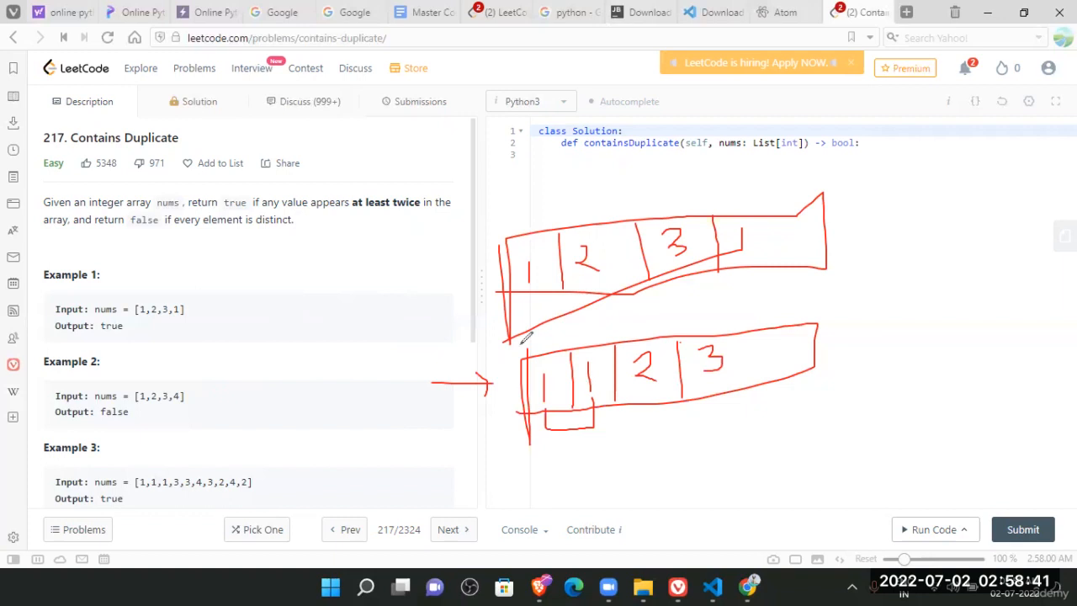
mouse_move(547, 356)
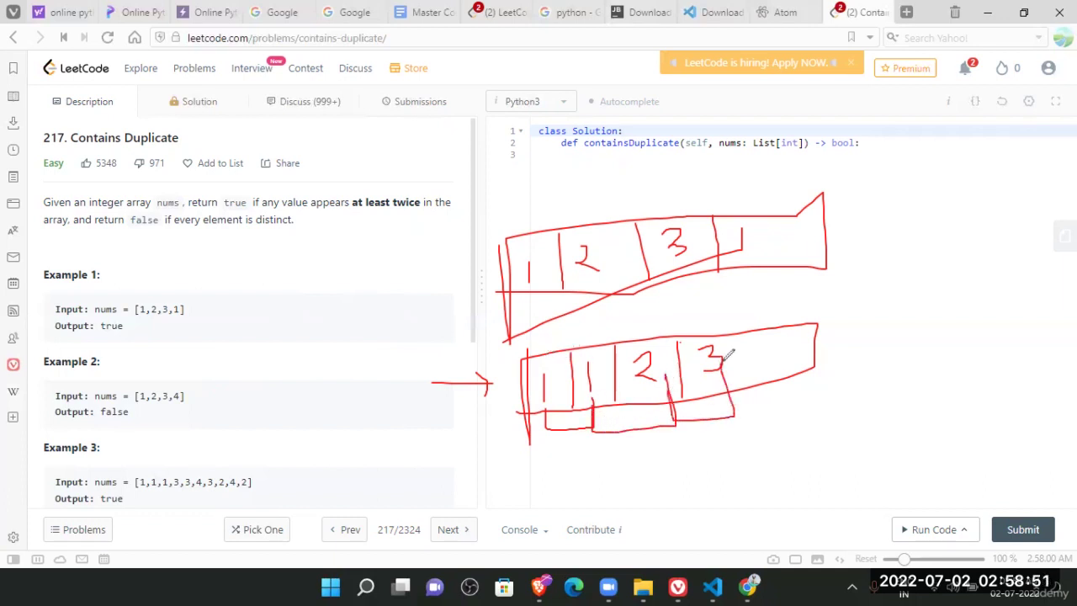
drag(816, 303, 858, 345)
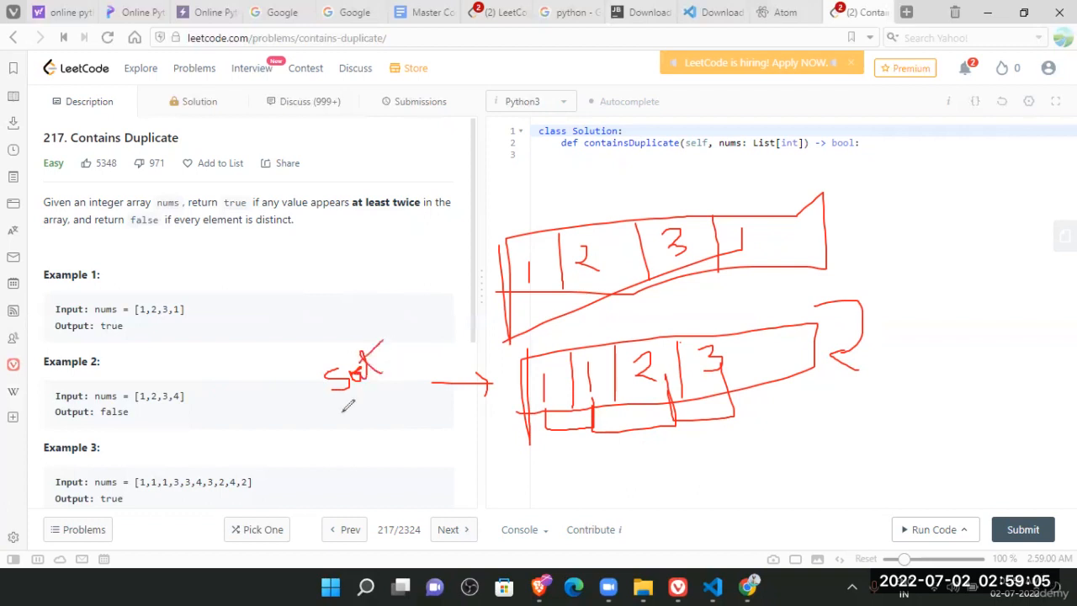
Step: Underline 'Sort', write O(n log n) under the sorted array, and note above the first array
drag(341, 408, 421, 341)
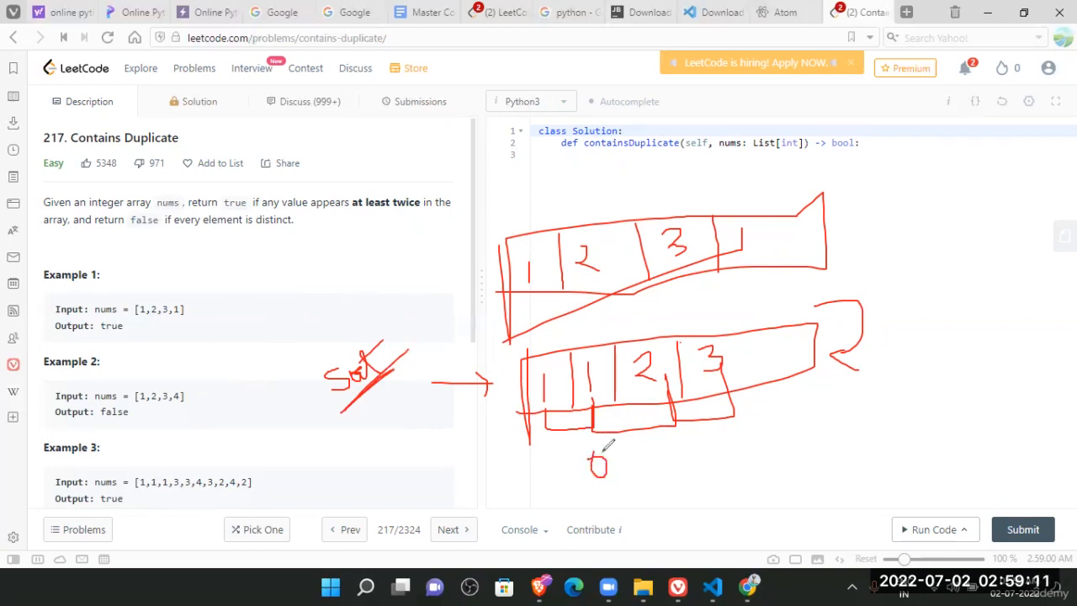
drag(618, 454, 627, 472)
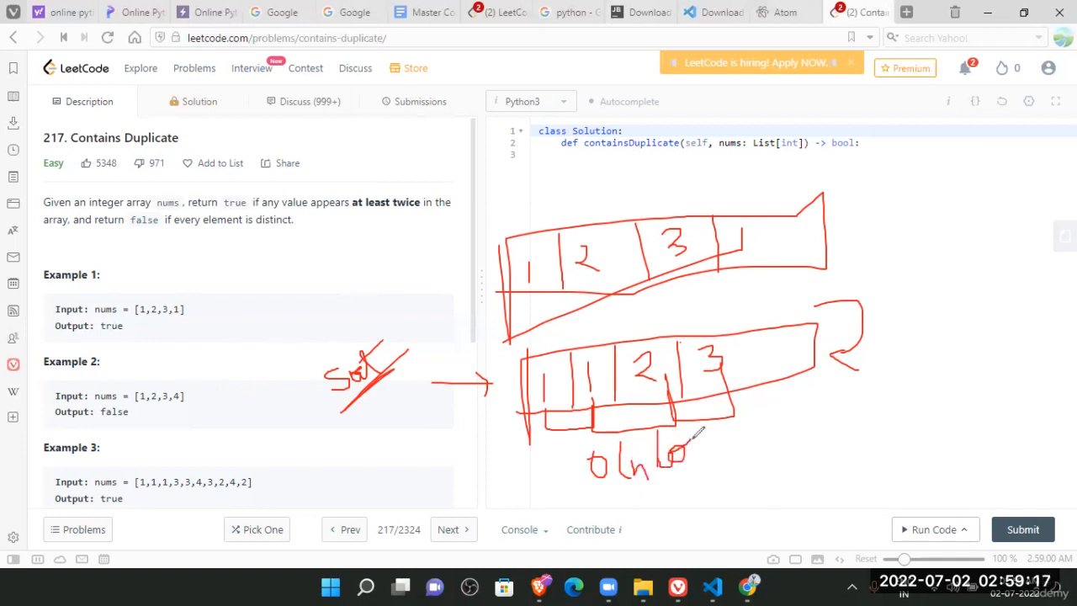
drag(681, 446, 702, 467)
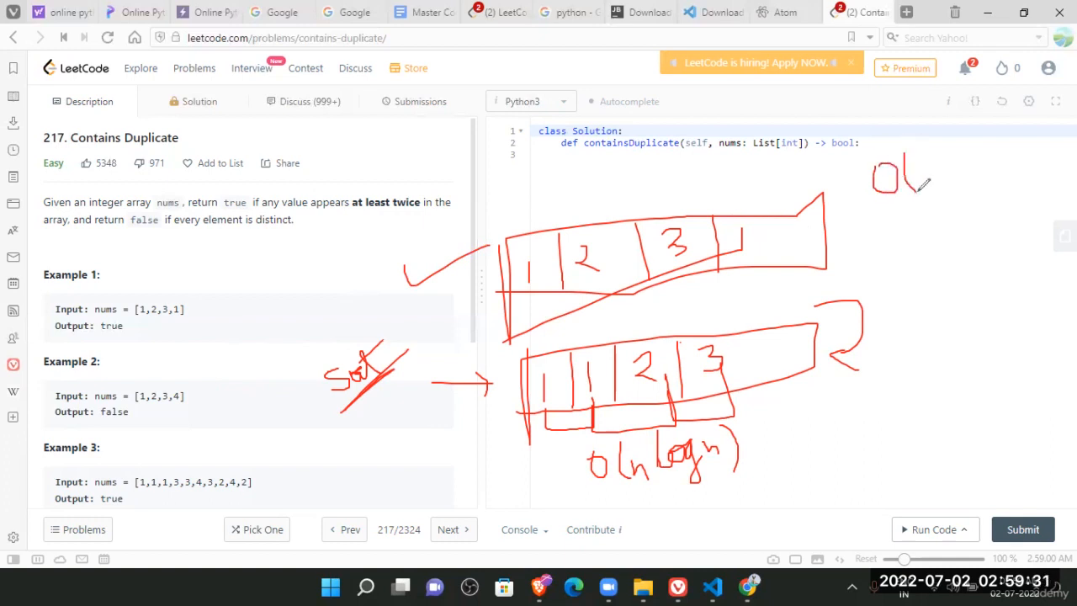
drag(913, 165, 938, 177)
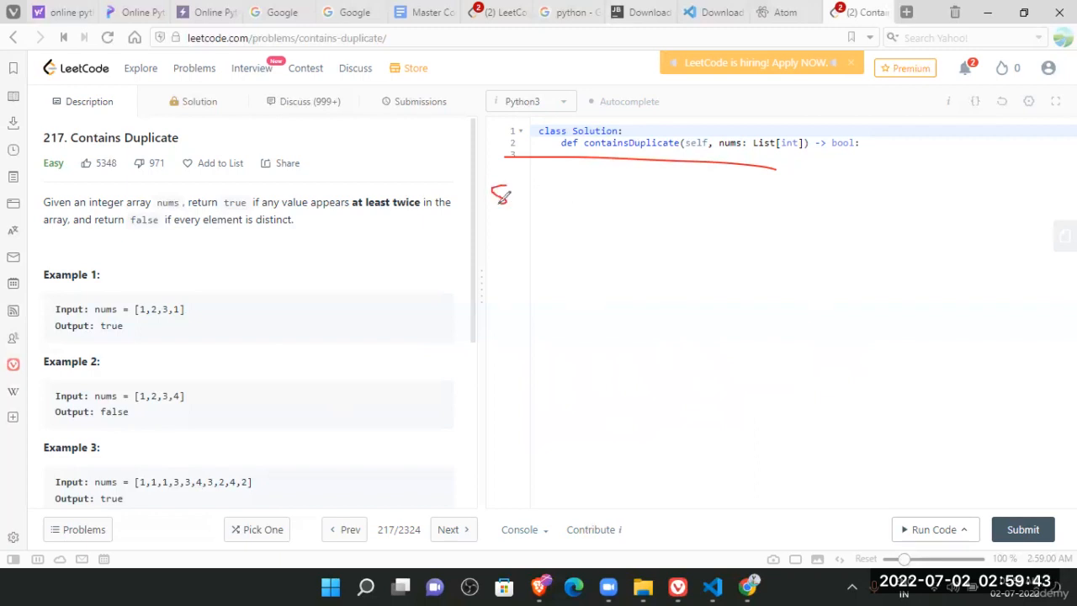
Step: Write 'set' with an arrow to an empty container, then arrow Example 1's array toward 1, 2, 3
drag(492, 202, 522, 206)
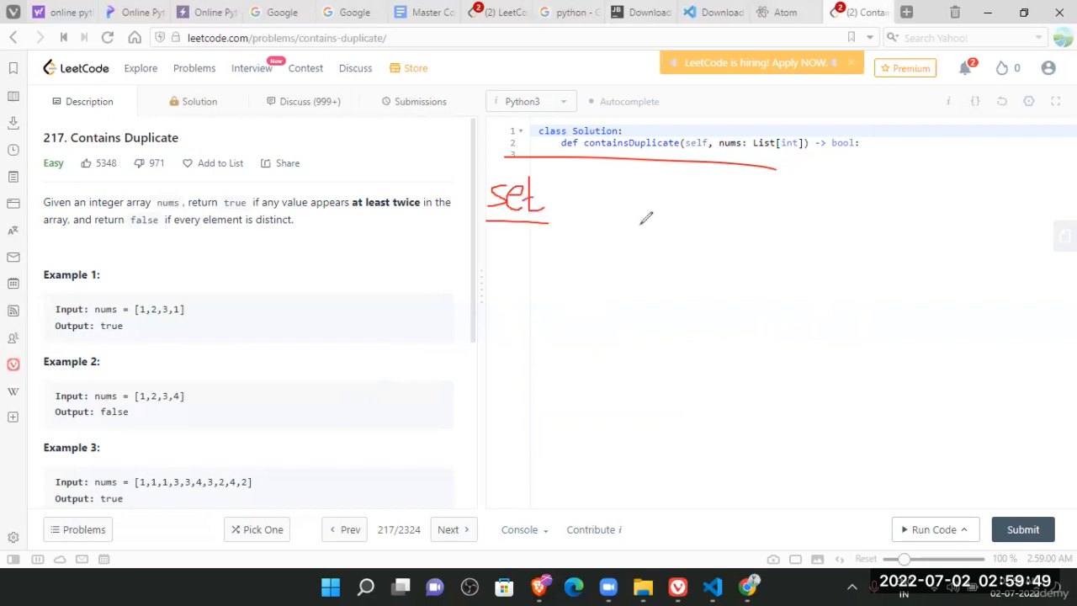
drag(560, 193, 618, 185)
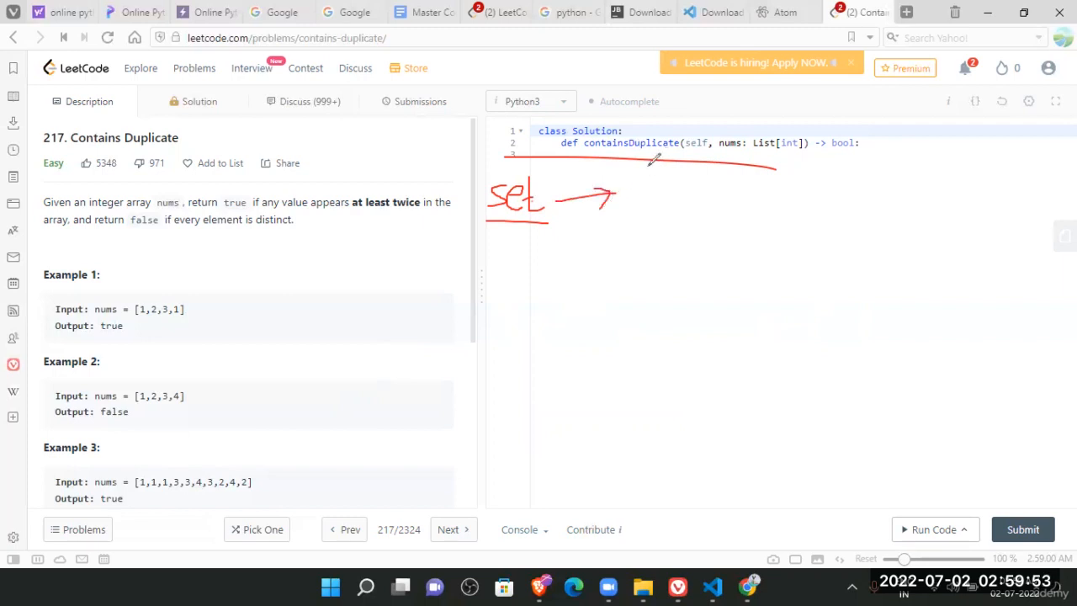
drag(648, 177, 644, 215)
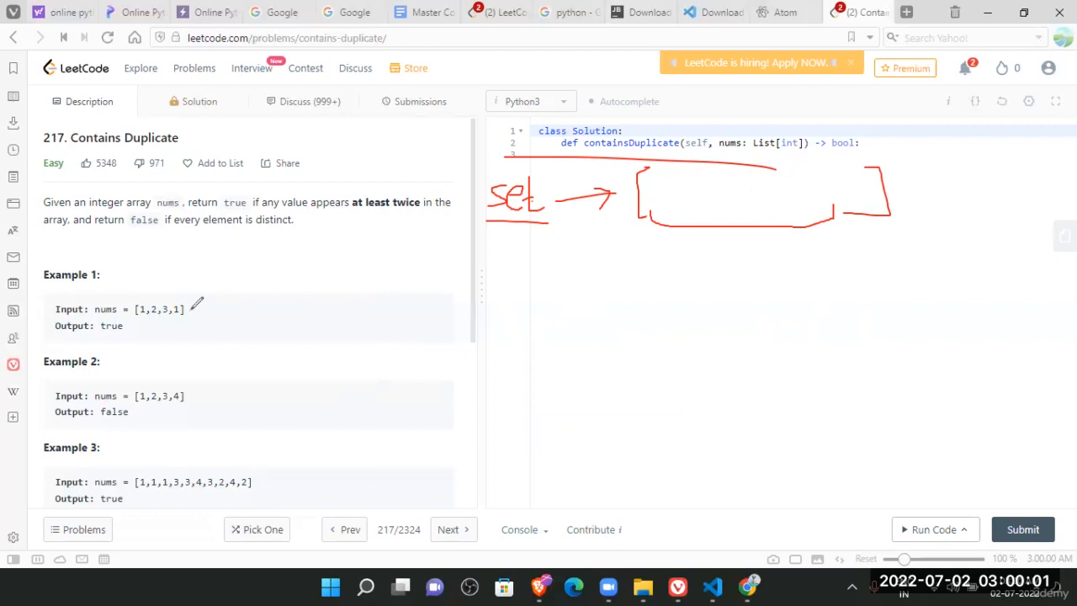
drag(190, 311, 337, 269)
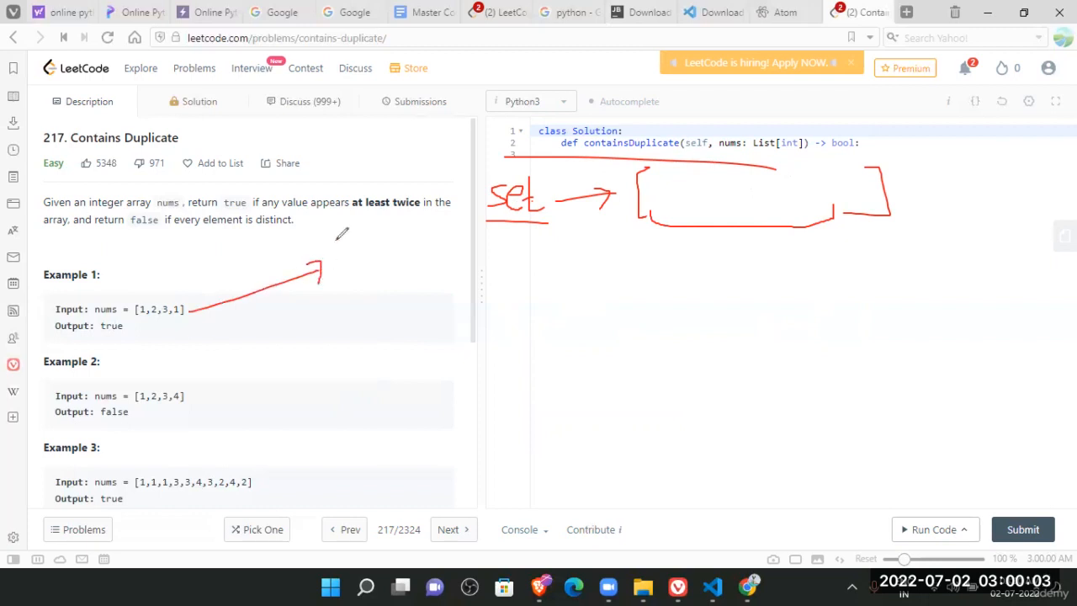
drag(337, 235, 345, 270)
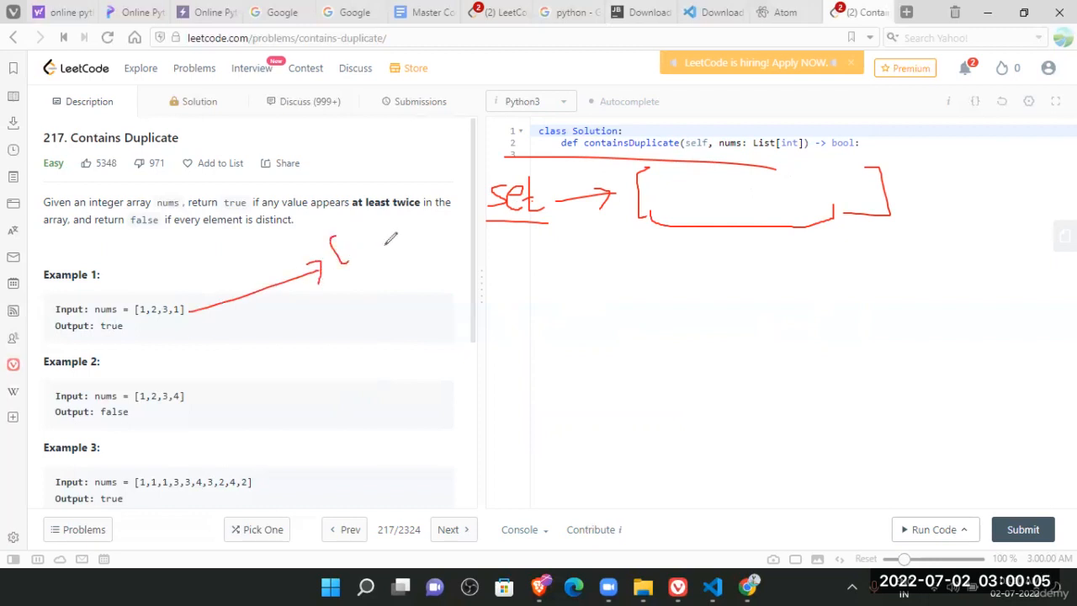
mouse_move(247, 261)
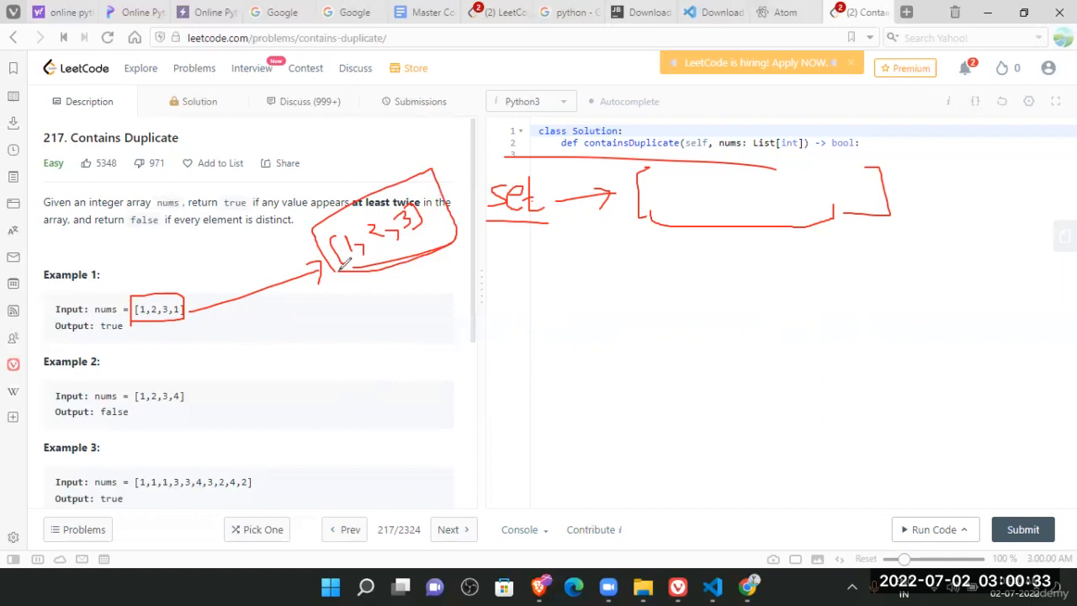
mouse_move(161, 302)
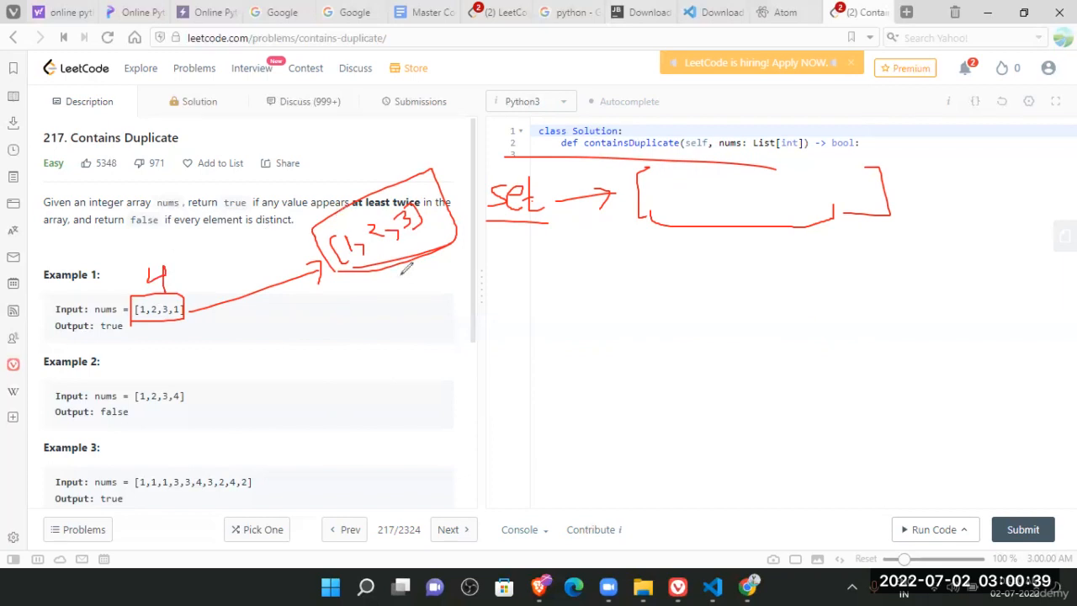
Step: Write a circled 3 as the set size and draw an arrow from Example 1 toward the result
drag(404, 265, 429, 290)
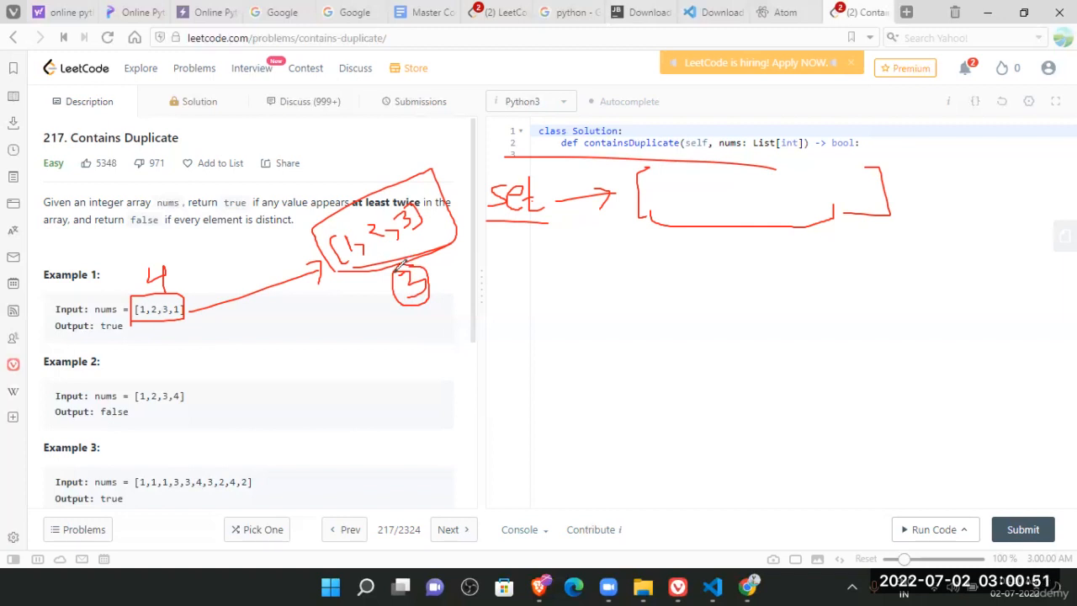
drag(353, 261, 429, 232)
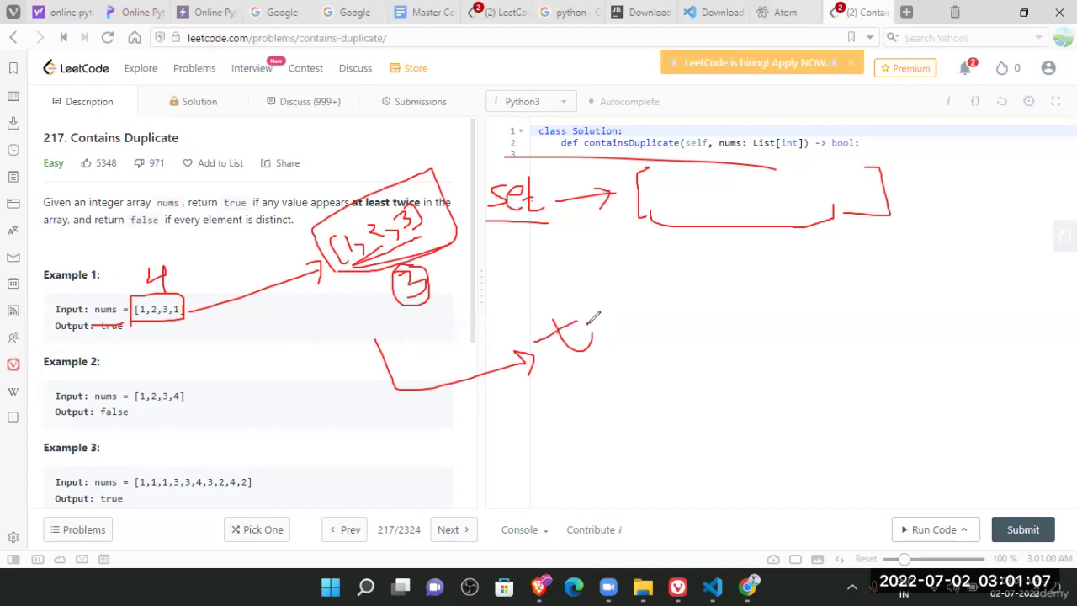
Step: Write and underline 'true', draw a second arrow from Example 1's array, and begin the complexity note
drag(589, 336, 614, 303)
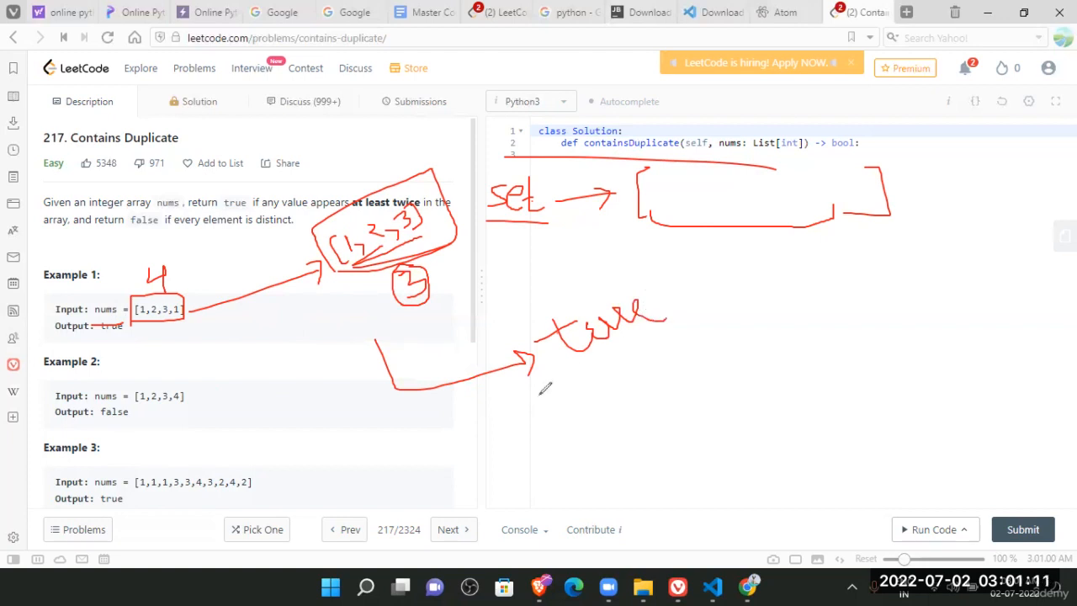
drag(539, 395, 724, 316)
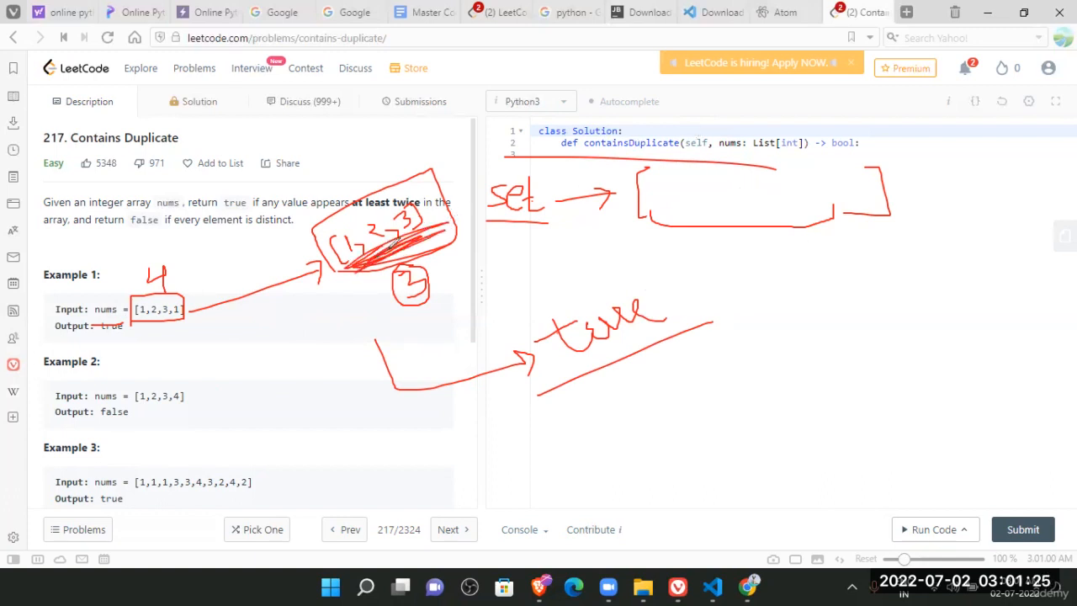
drag(345, 253, 214, 395)
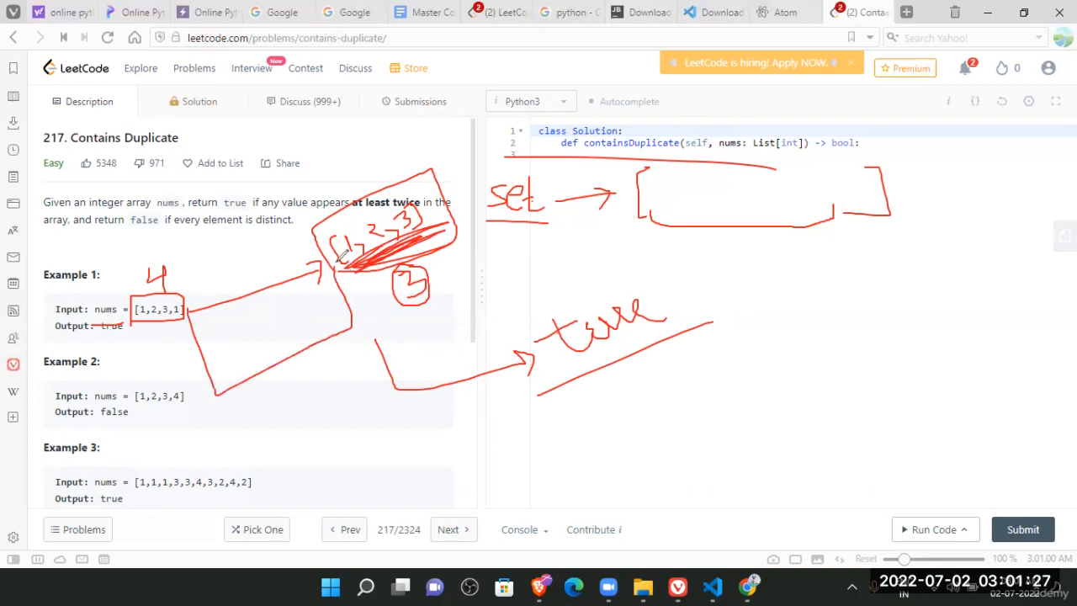
drag(517, 429, 513, 459)
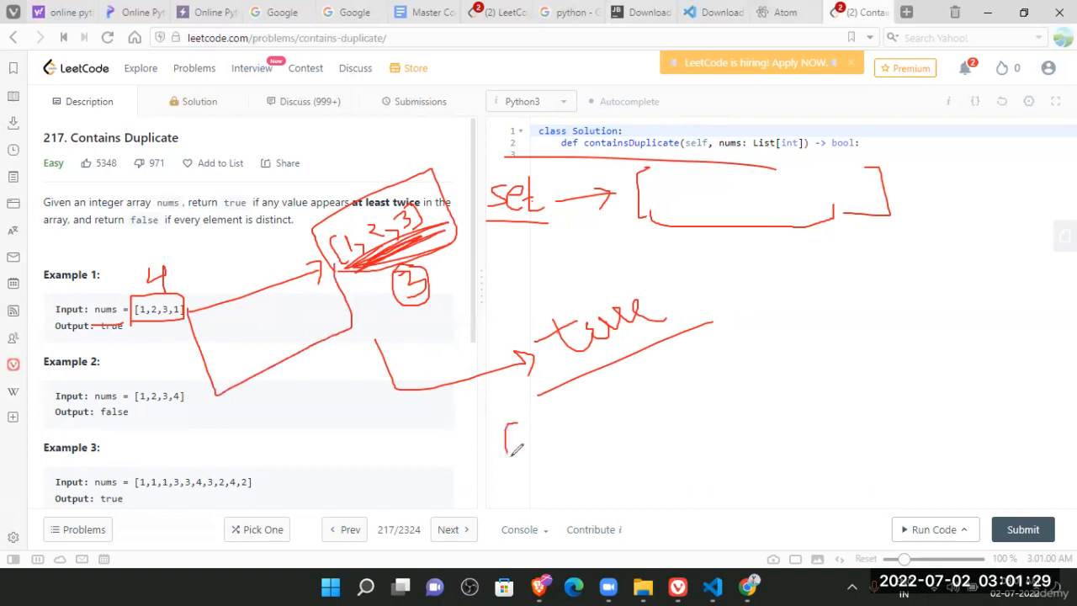
Step: Write O(n) beneath 'true' as the set approach's complexity
drag(509, 425, 572, 463)
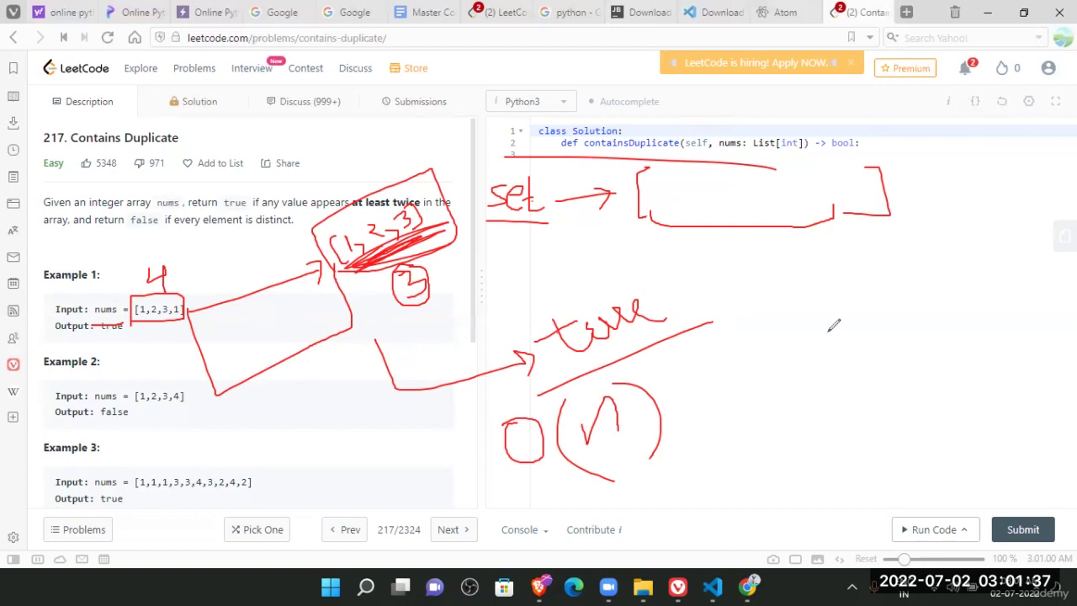
mouse_move(794, 230)
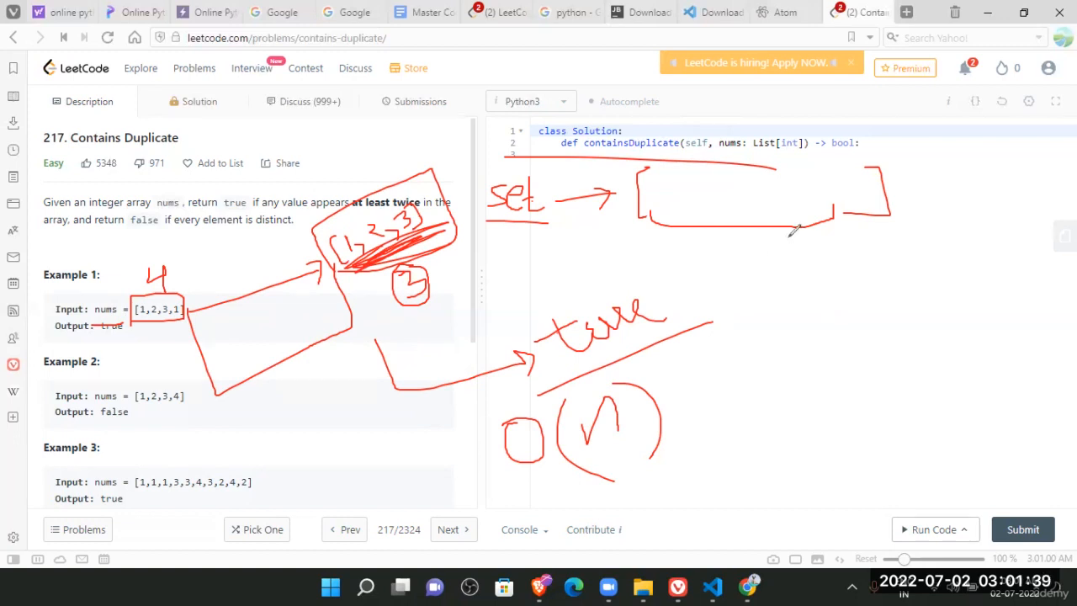